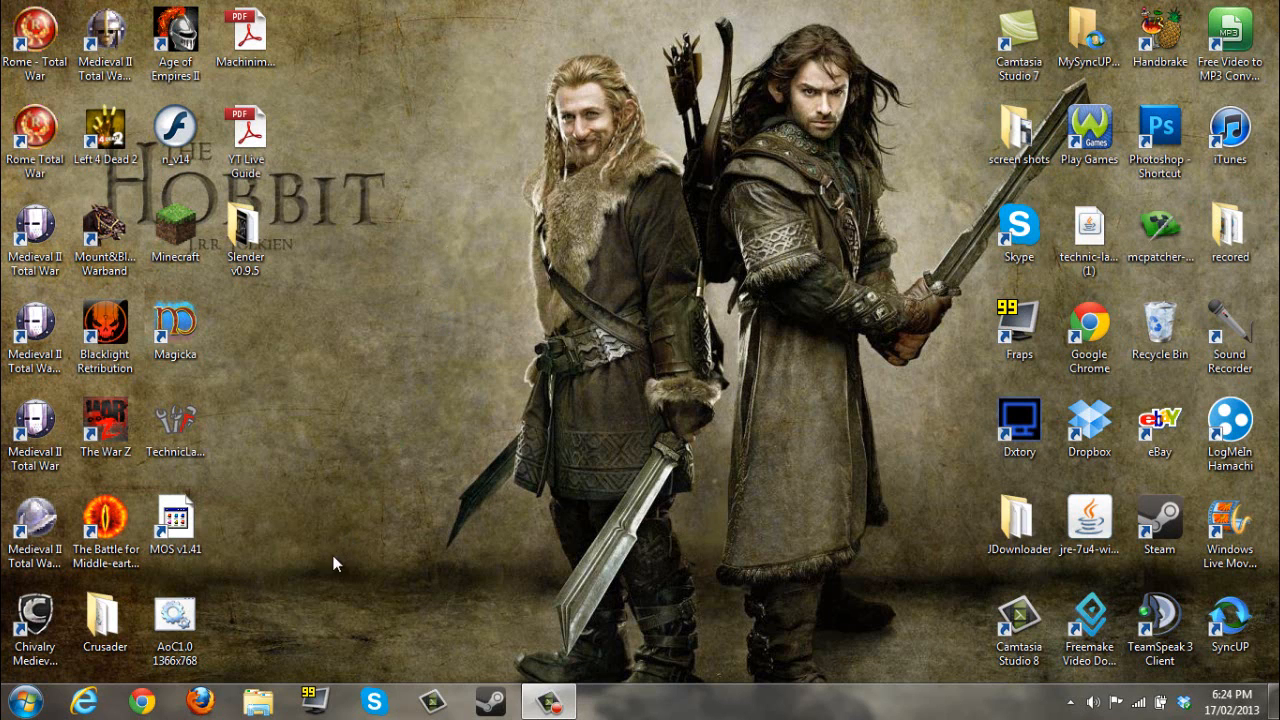
pyautogui.moveTo(304, 650)
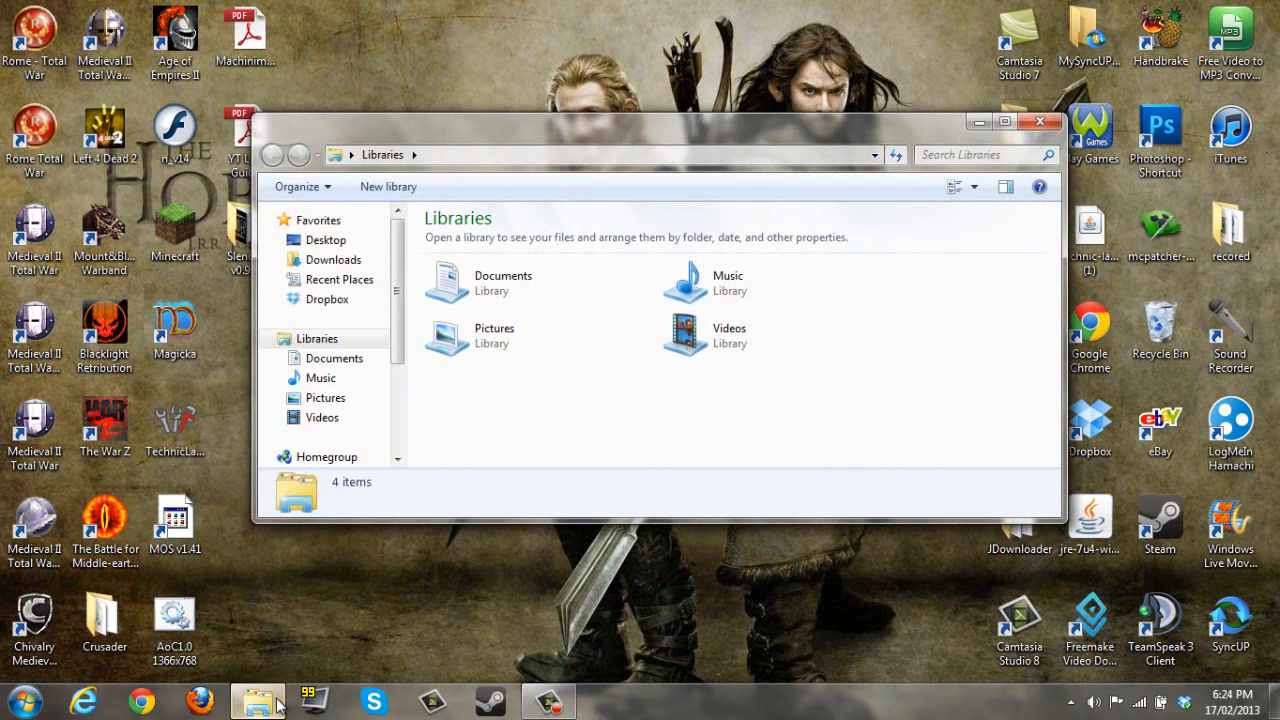
# - Maximize Explorer and browse into C:\Program Files (x86), scrolling down to Steam
pyautogui.click(1004, 122)
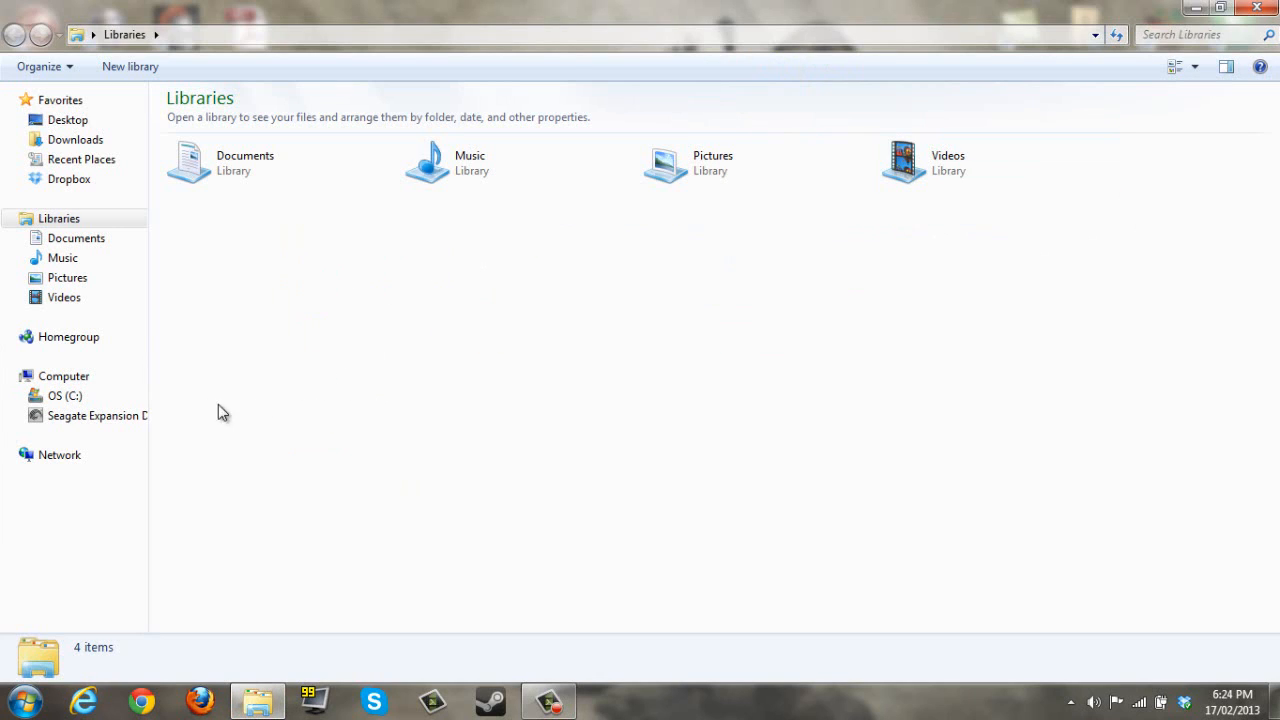
pyautogui.click(64, 396)
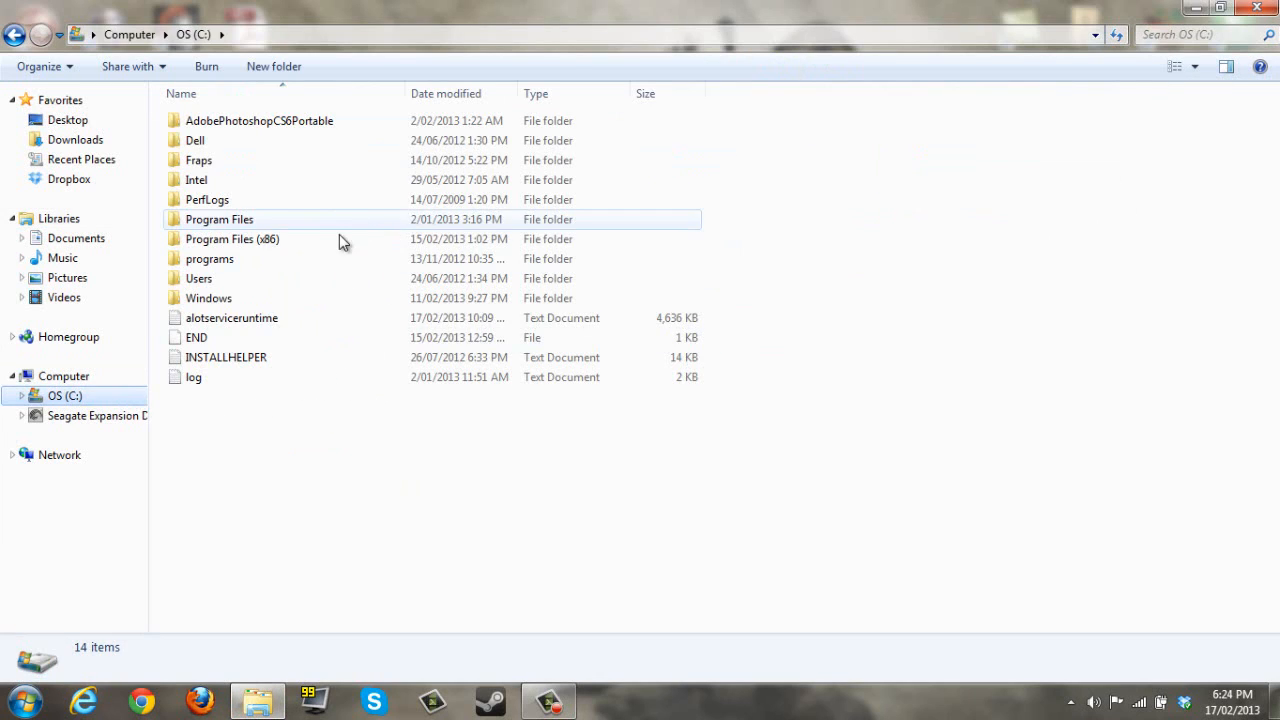
pyautogui.doubleClick(232, 240)
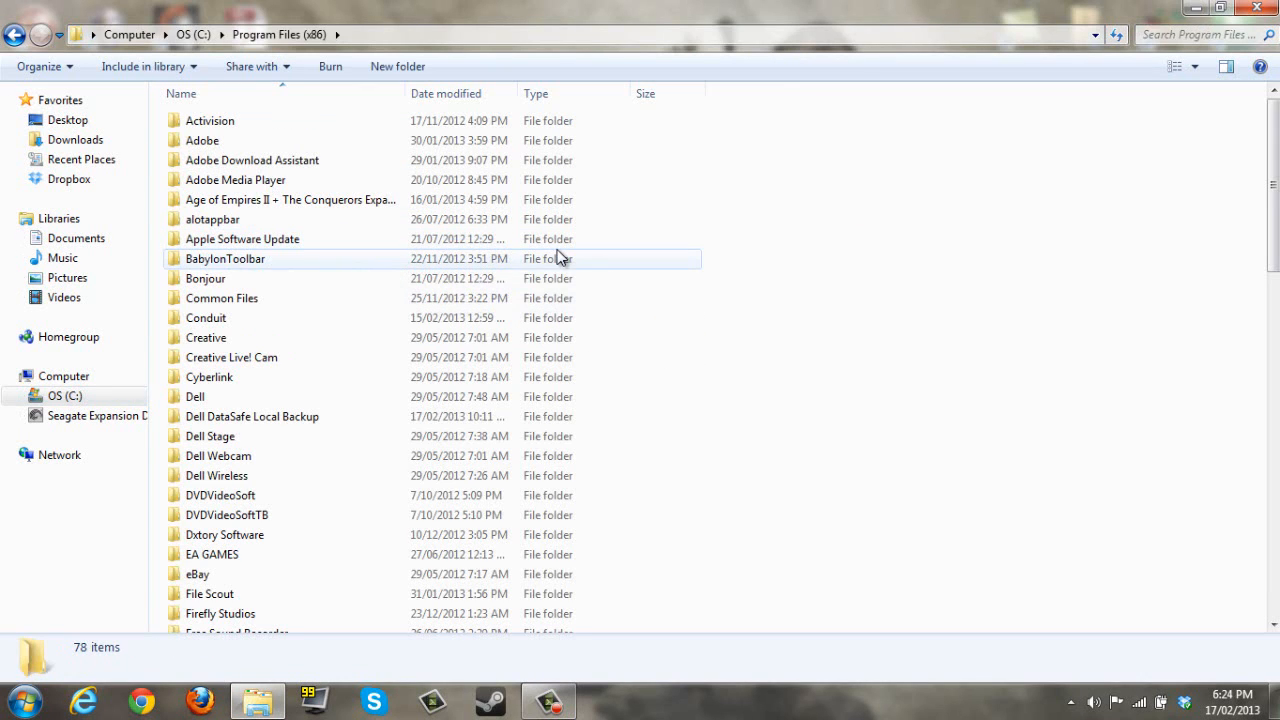
pyautogui.scroll(-3)
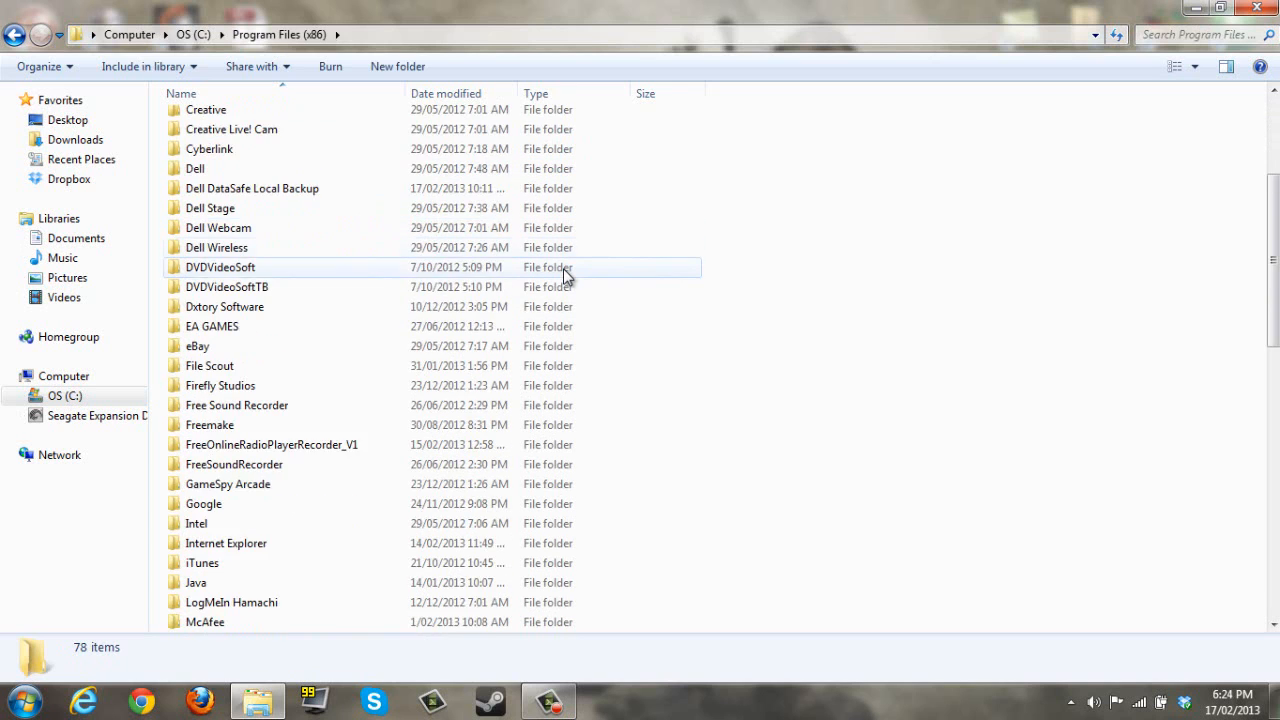
pyautogui.scroll(-3)
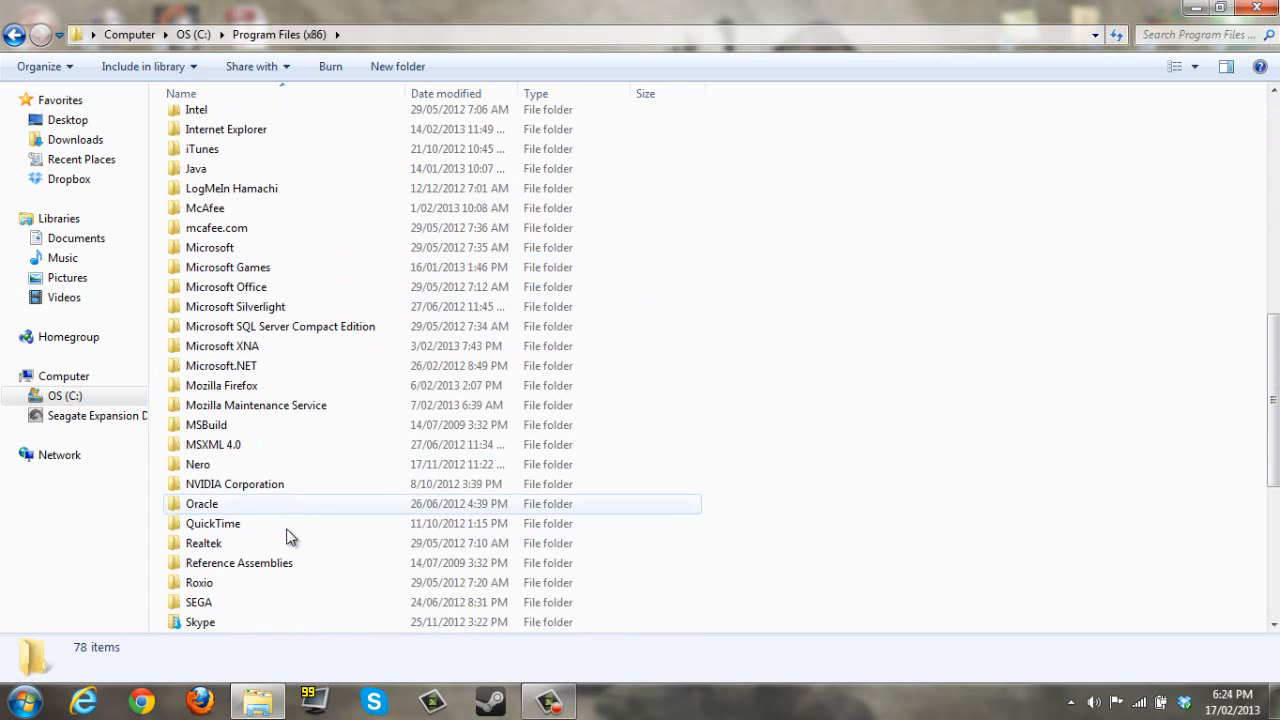
pyautogui.scroll(-3)
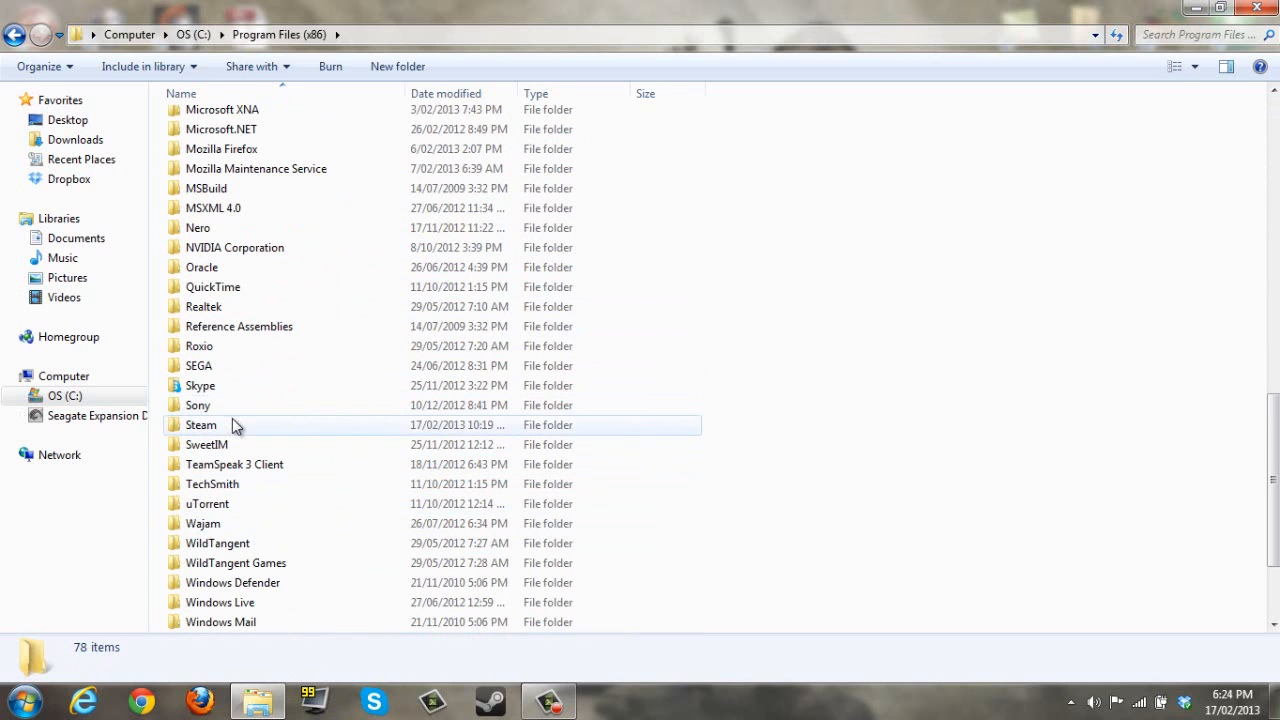
# - Go through Steam\steamapps\common\Rome Total War Gold into its preferences folder
pyautogui.doubleClick(200, 424)
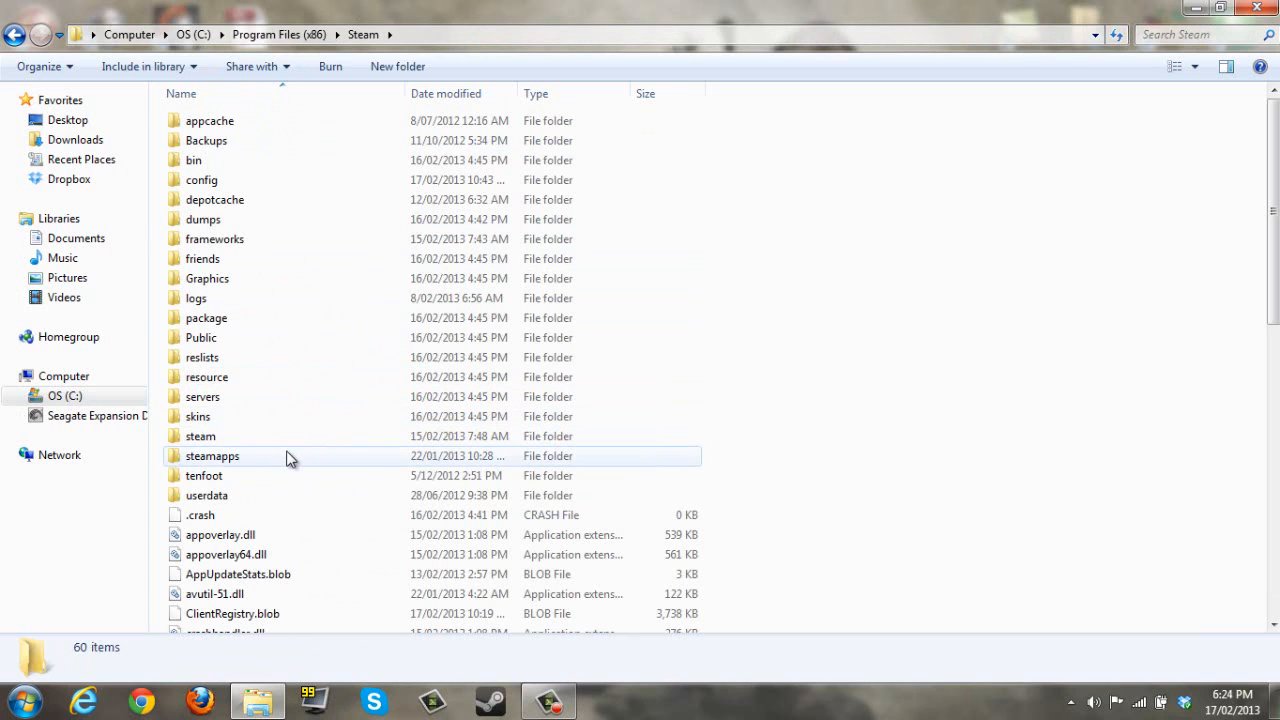
pyautogui.doubleClick(212, 456)
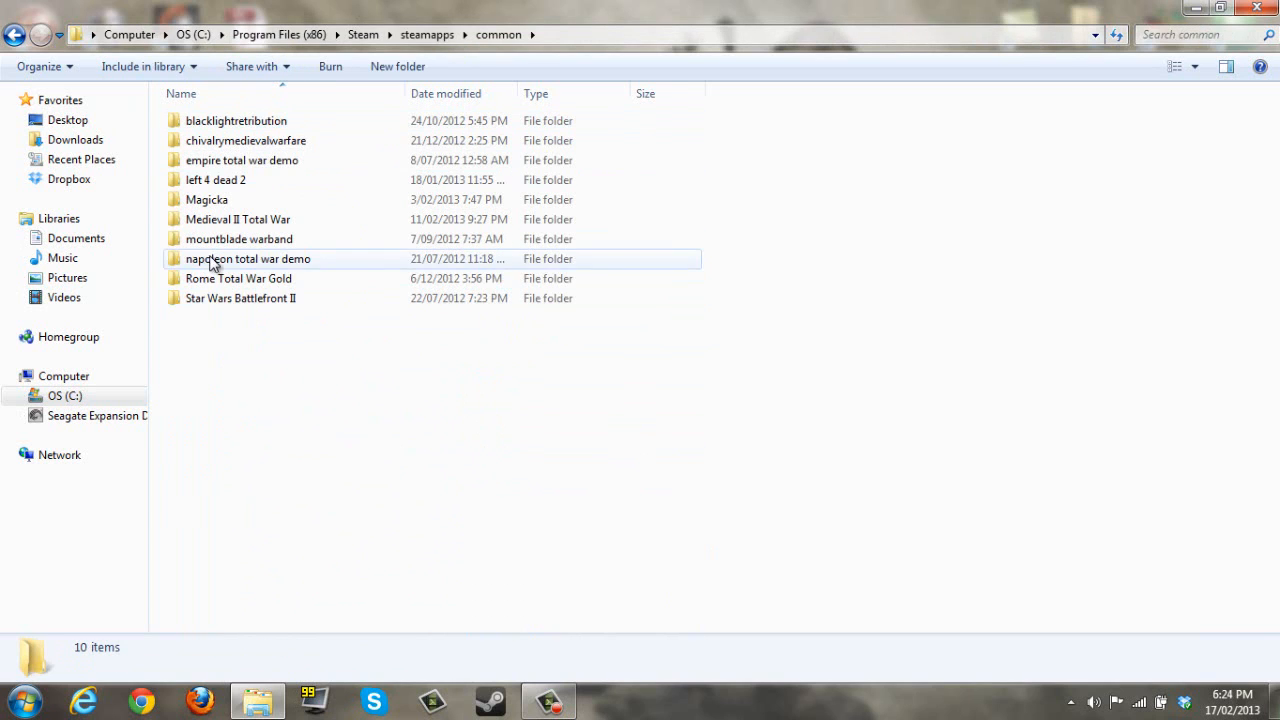
pyautogui.doubleClick(238, 278)
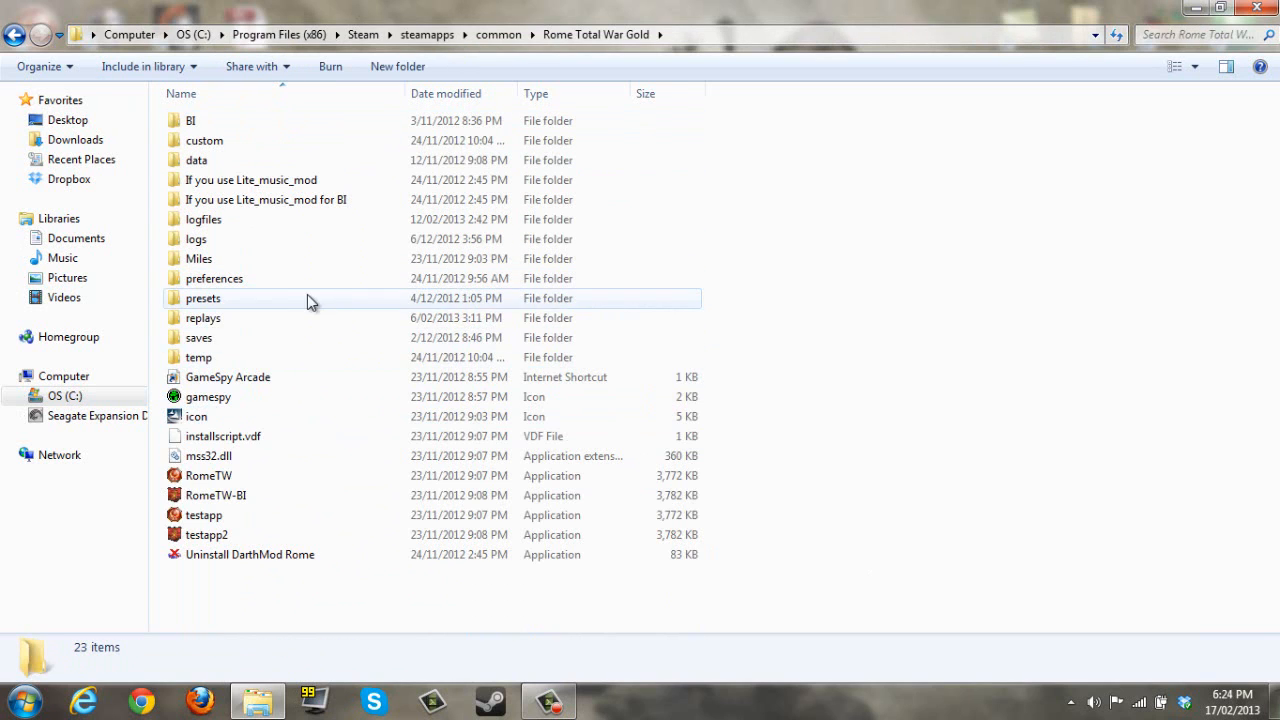
pyautogui.doubleClick(214, 278)
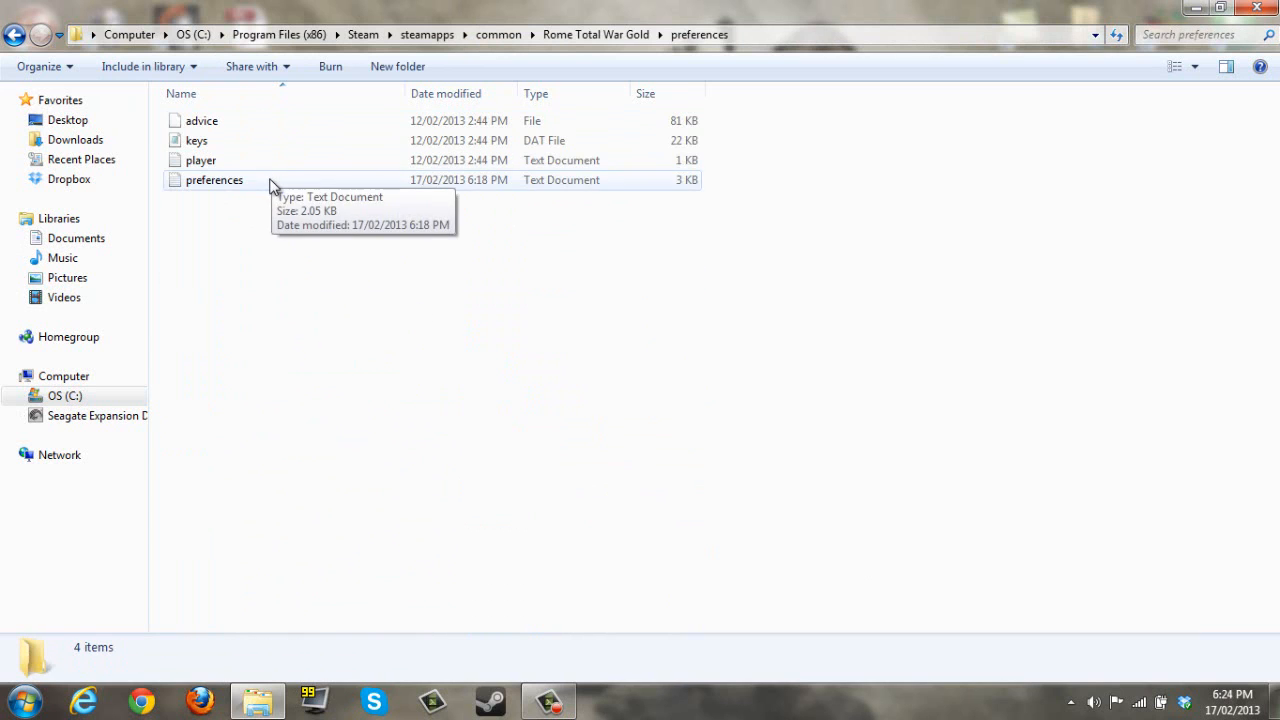
# - View preferences.txt in Notepad down to the STRATEGY_RESOLUTION and BATTLE_RESOLUTION lines
pyautogui.doubleClick(214, 180)
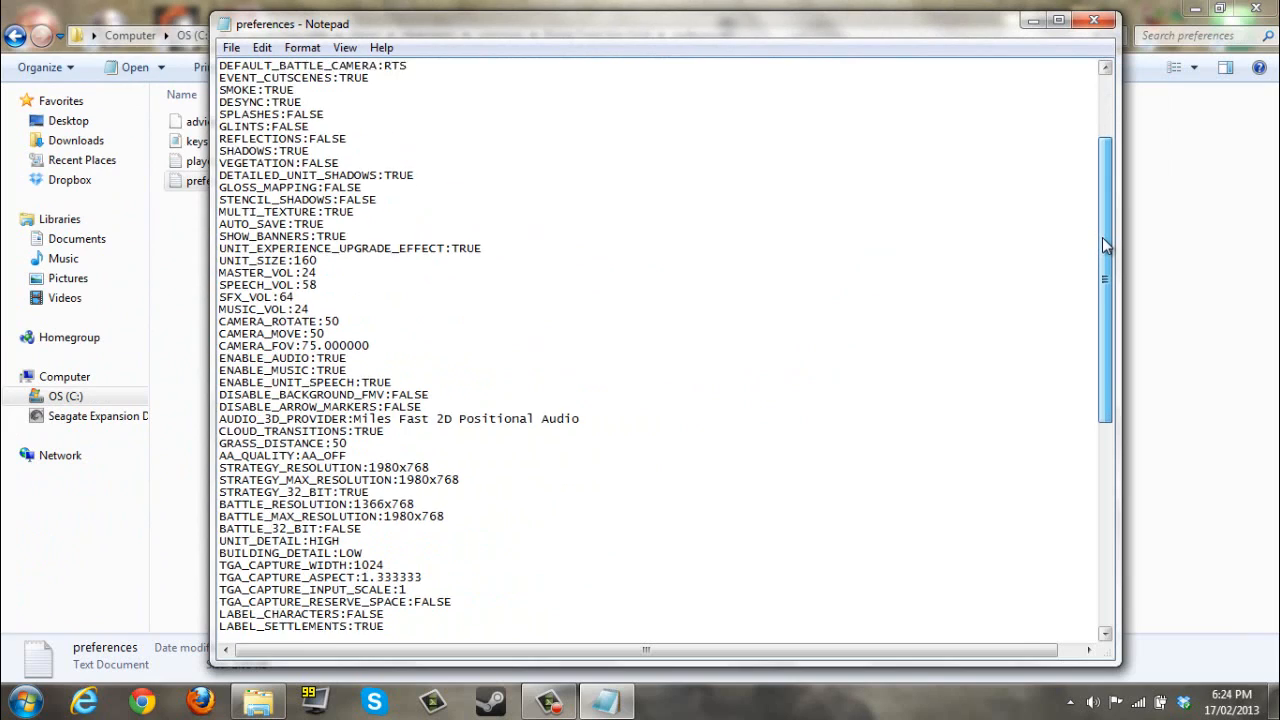
pyautogui.scroll(-3)
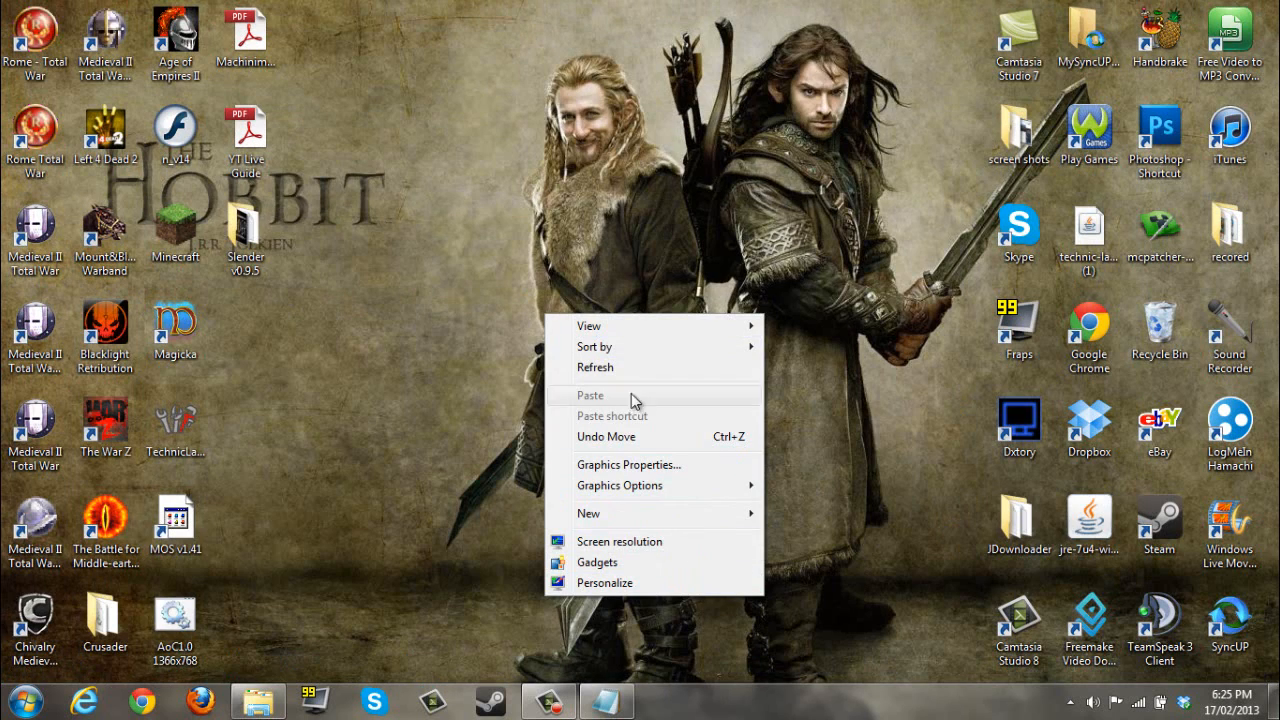
# - Read the recommended 1366 × 768 resolution in Screen Resolution and close it with OK
pyautogui.click(620, 540)
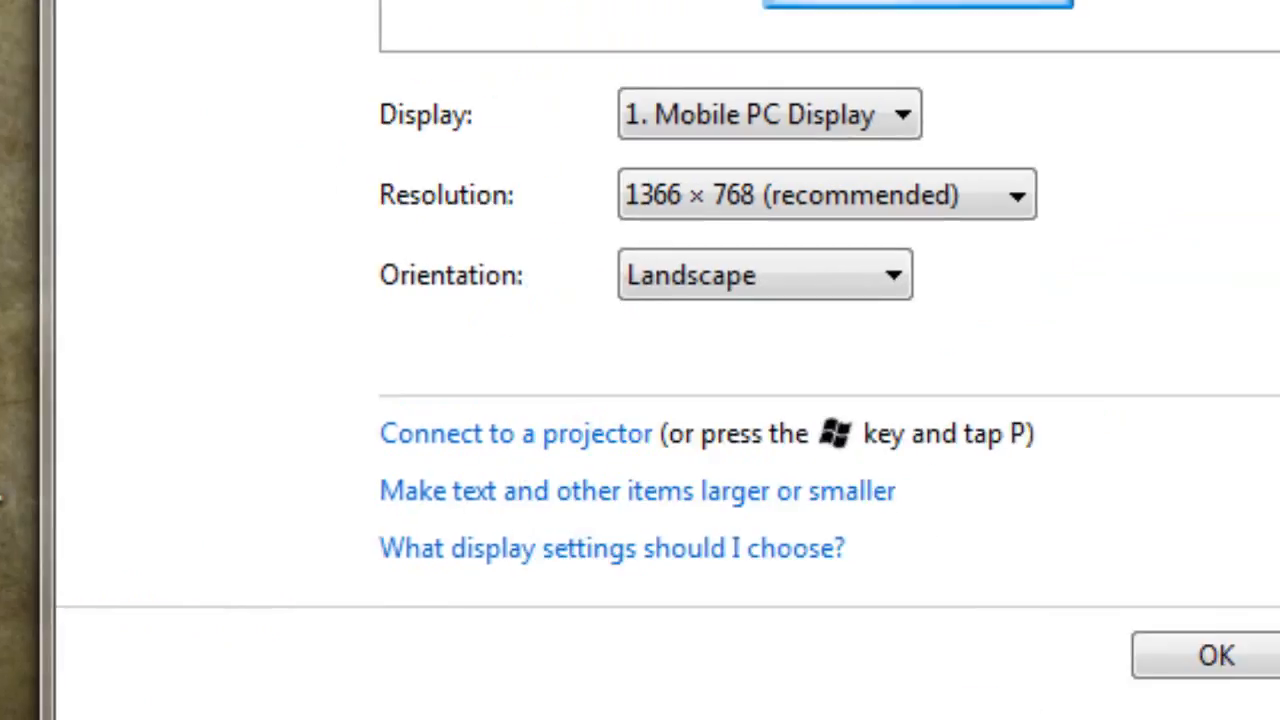
pyautogui.click(1216, 656)
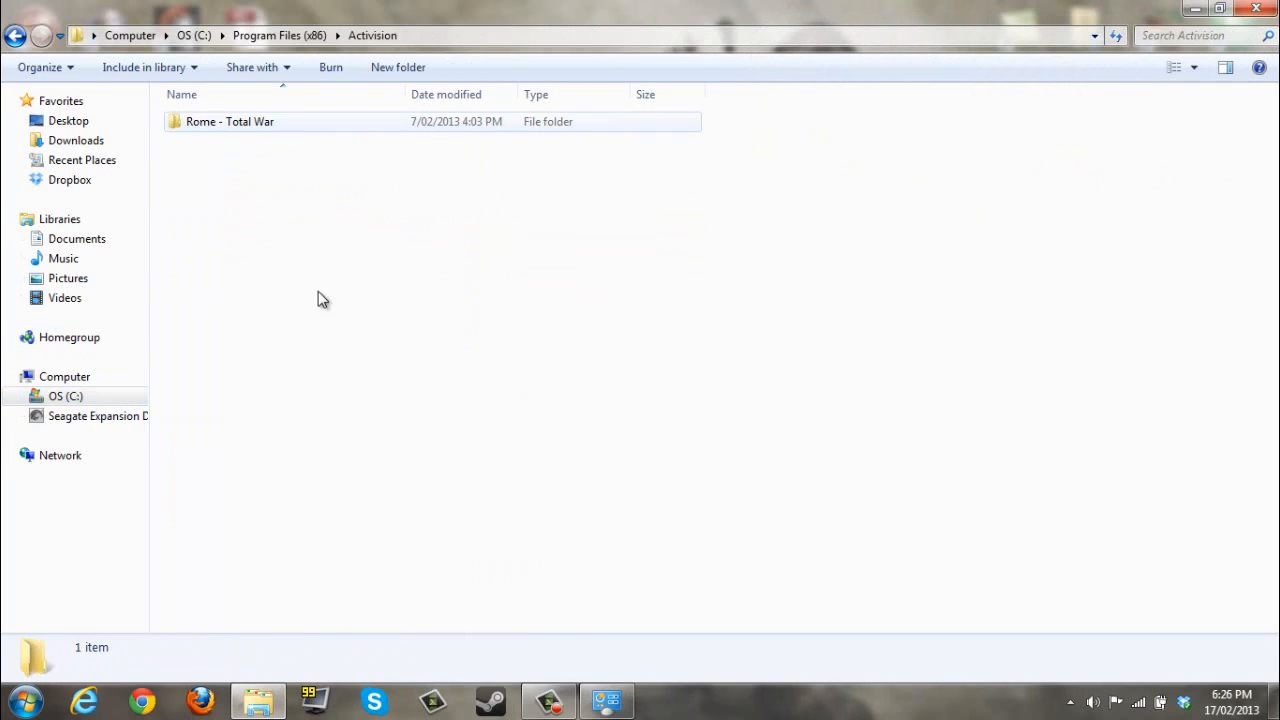
# - Enter Activision\Rome - Total War and its preferences folder listing four files
pyautogui.doubleClick(230, 122)
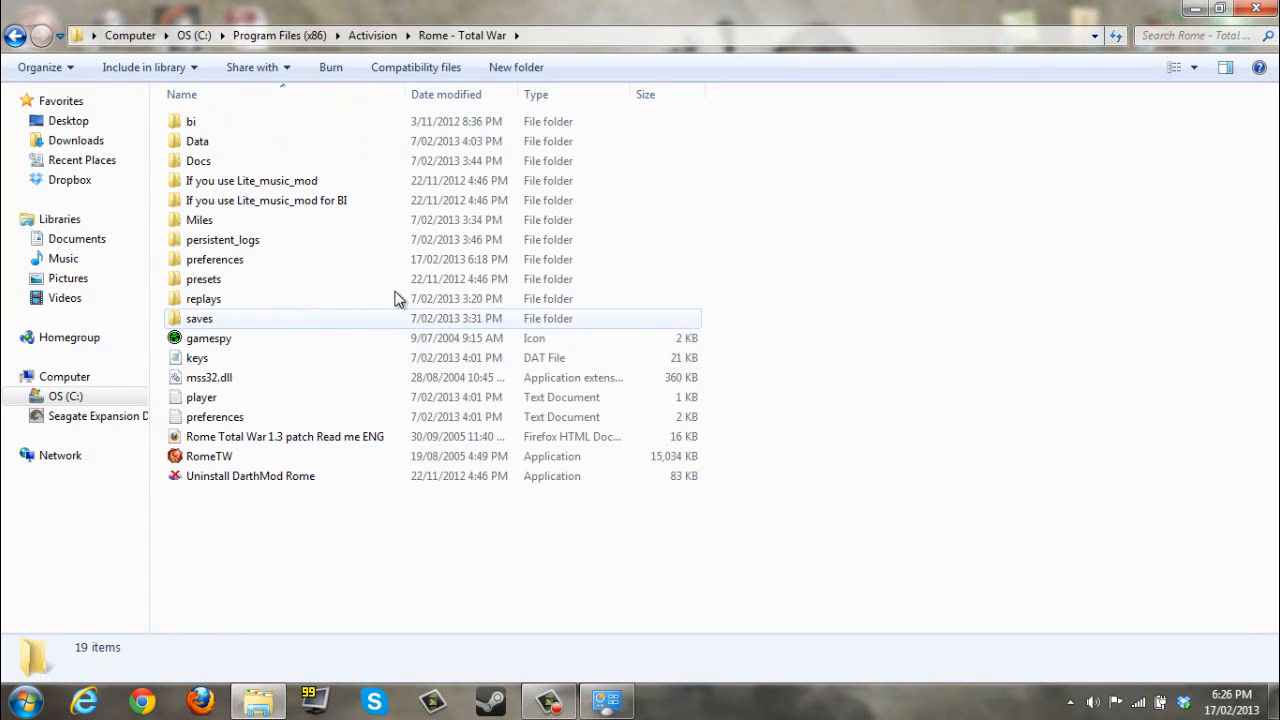
pyautogui.doubleClick(214, 260)
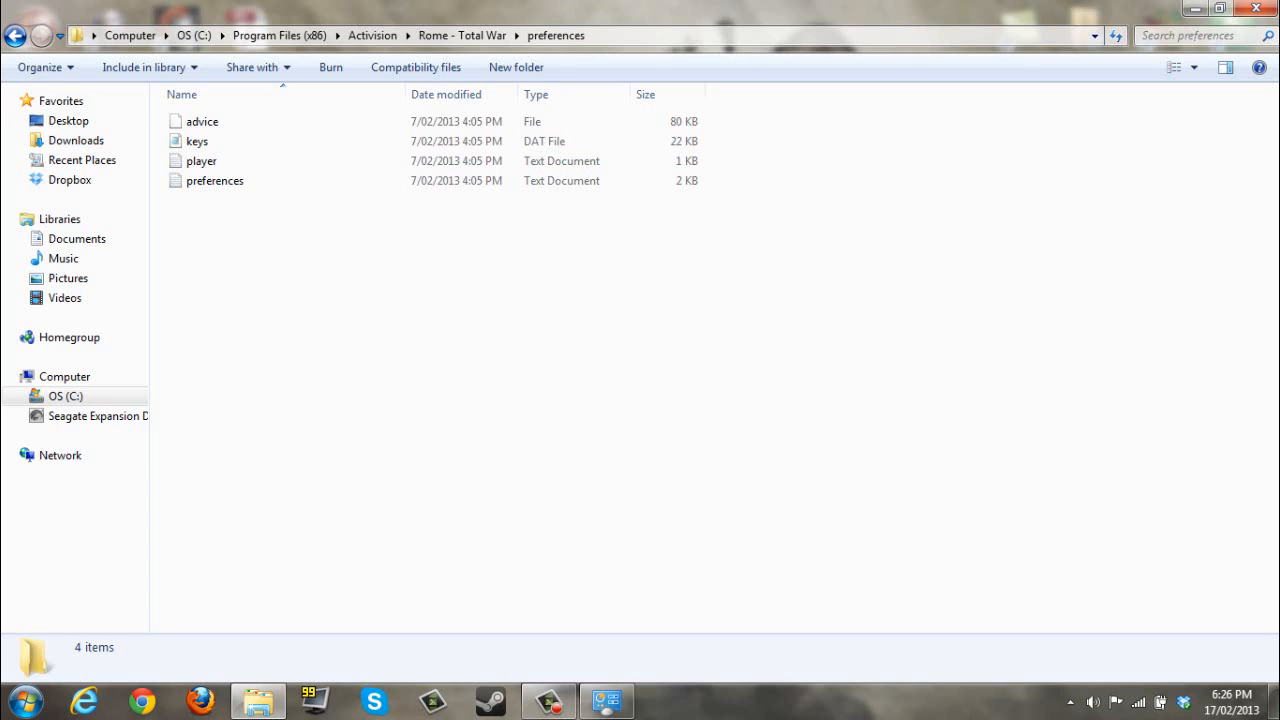
pyautogui.moveTo(588, 438)
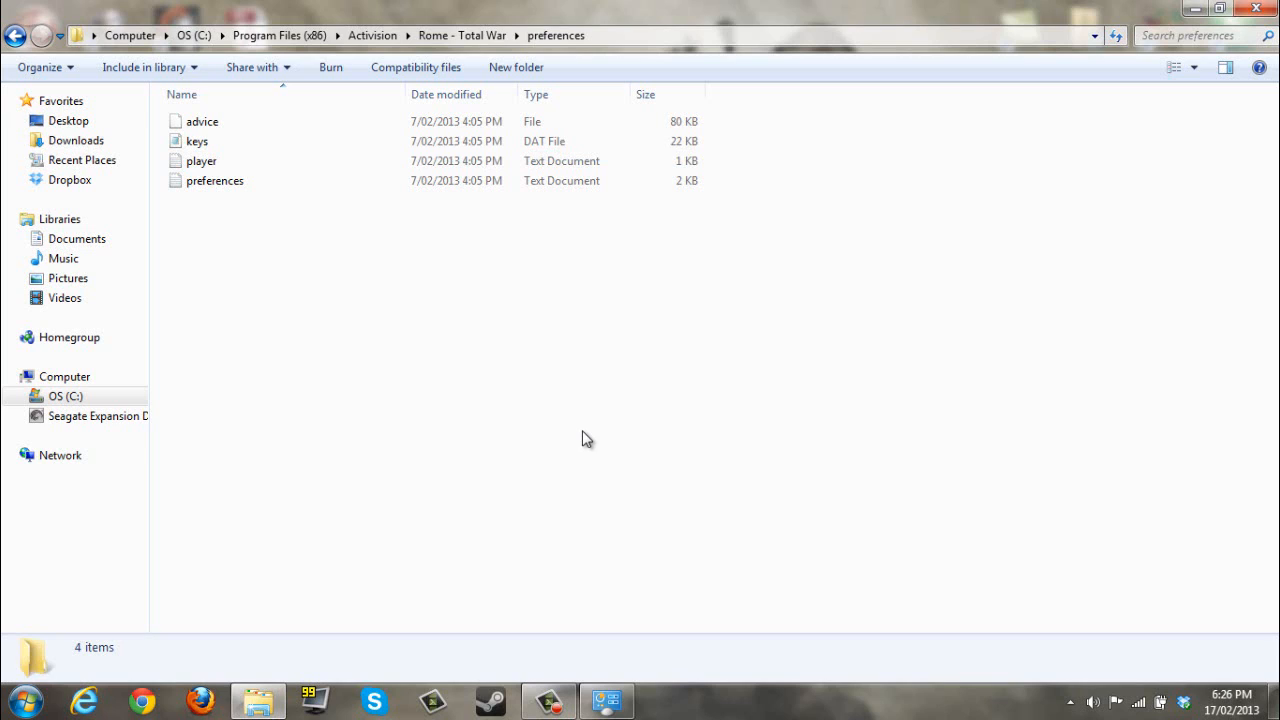